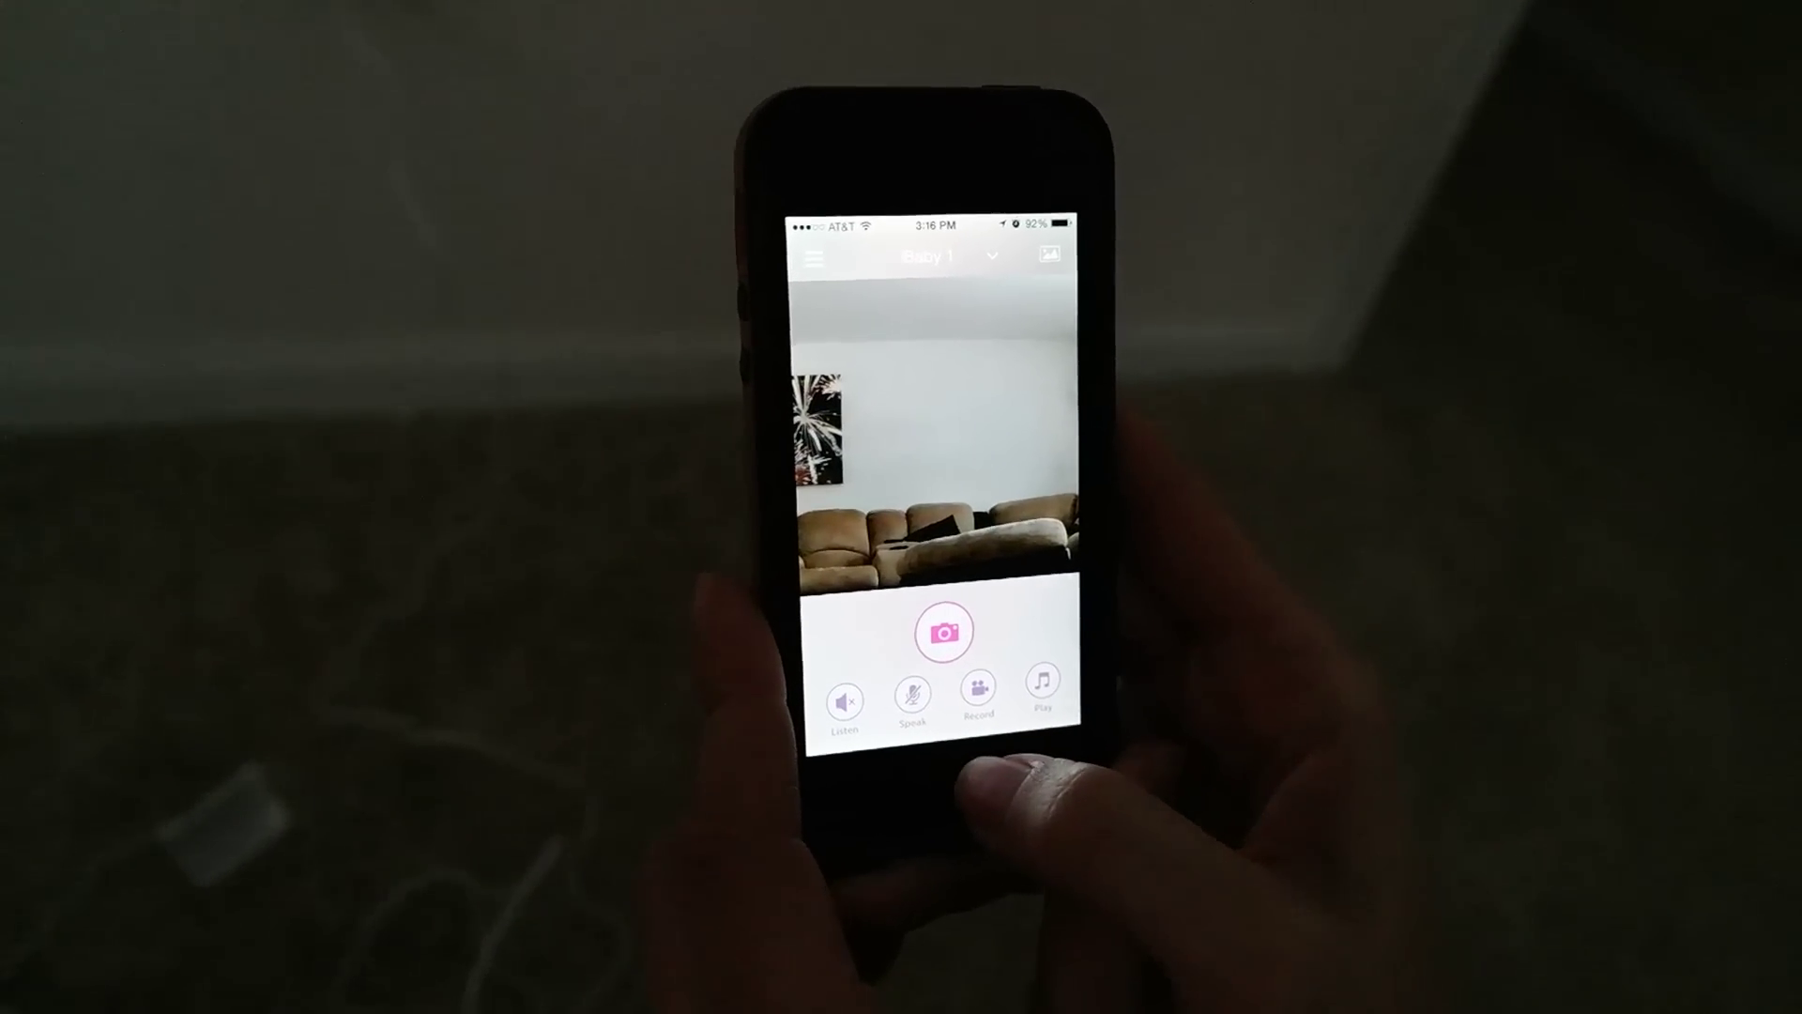
- From the live feed, open the side menu showing Add Camera, Alert Settings, Help Center, Settings and Logout
click(817, 260)
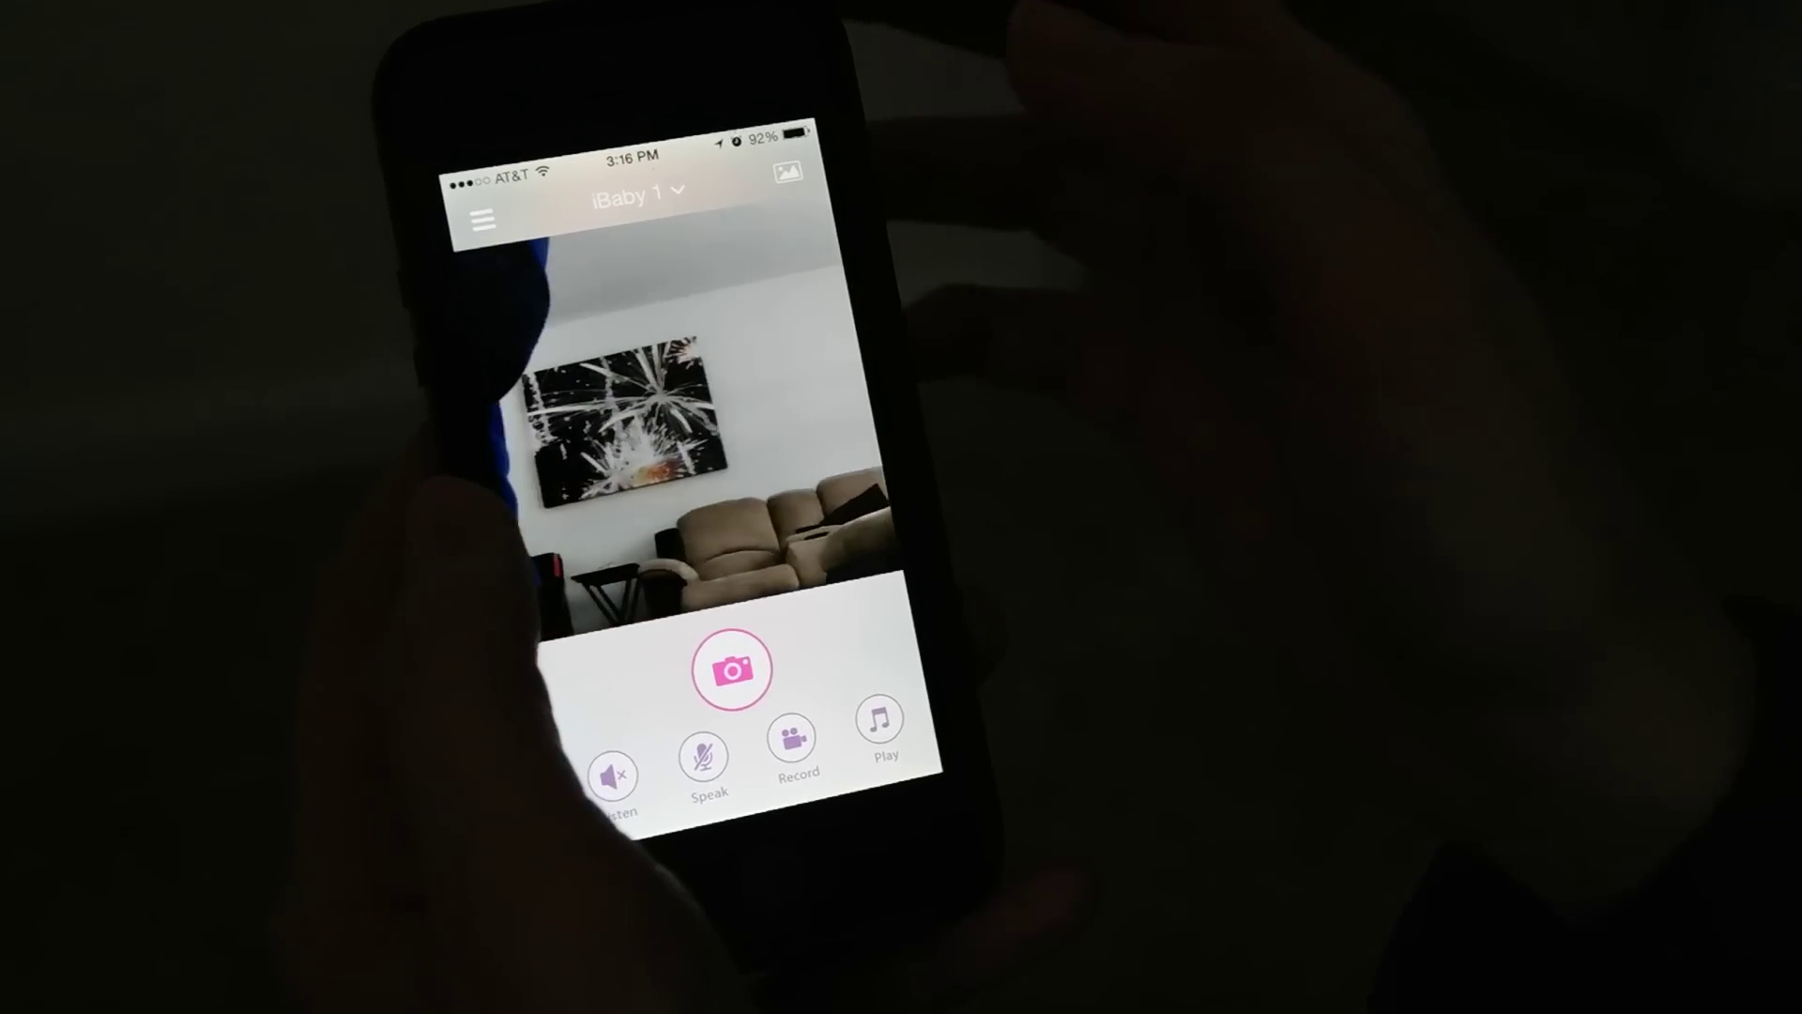
click(484, 221)
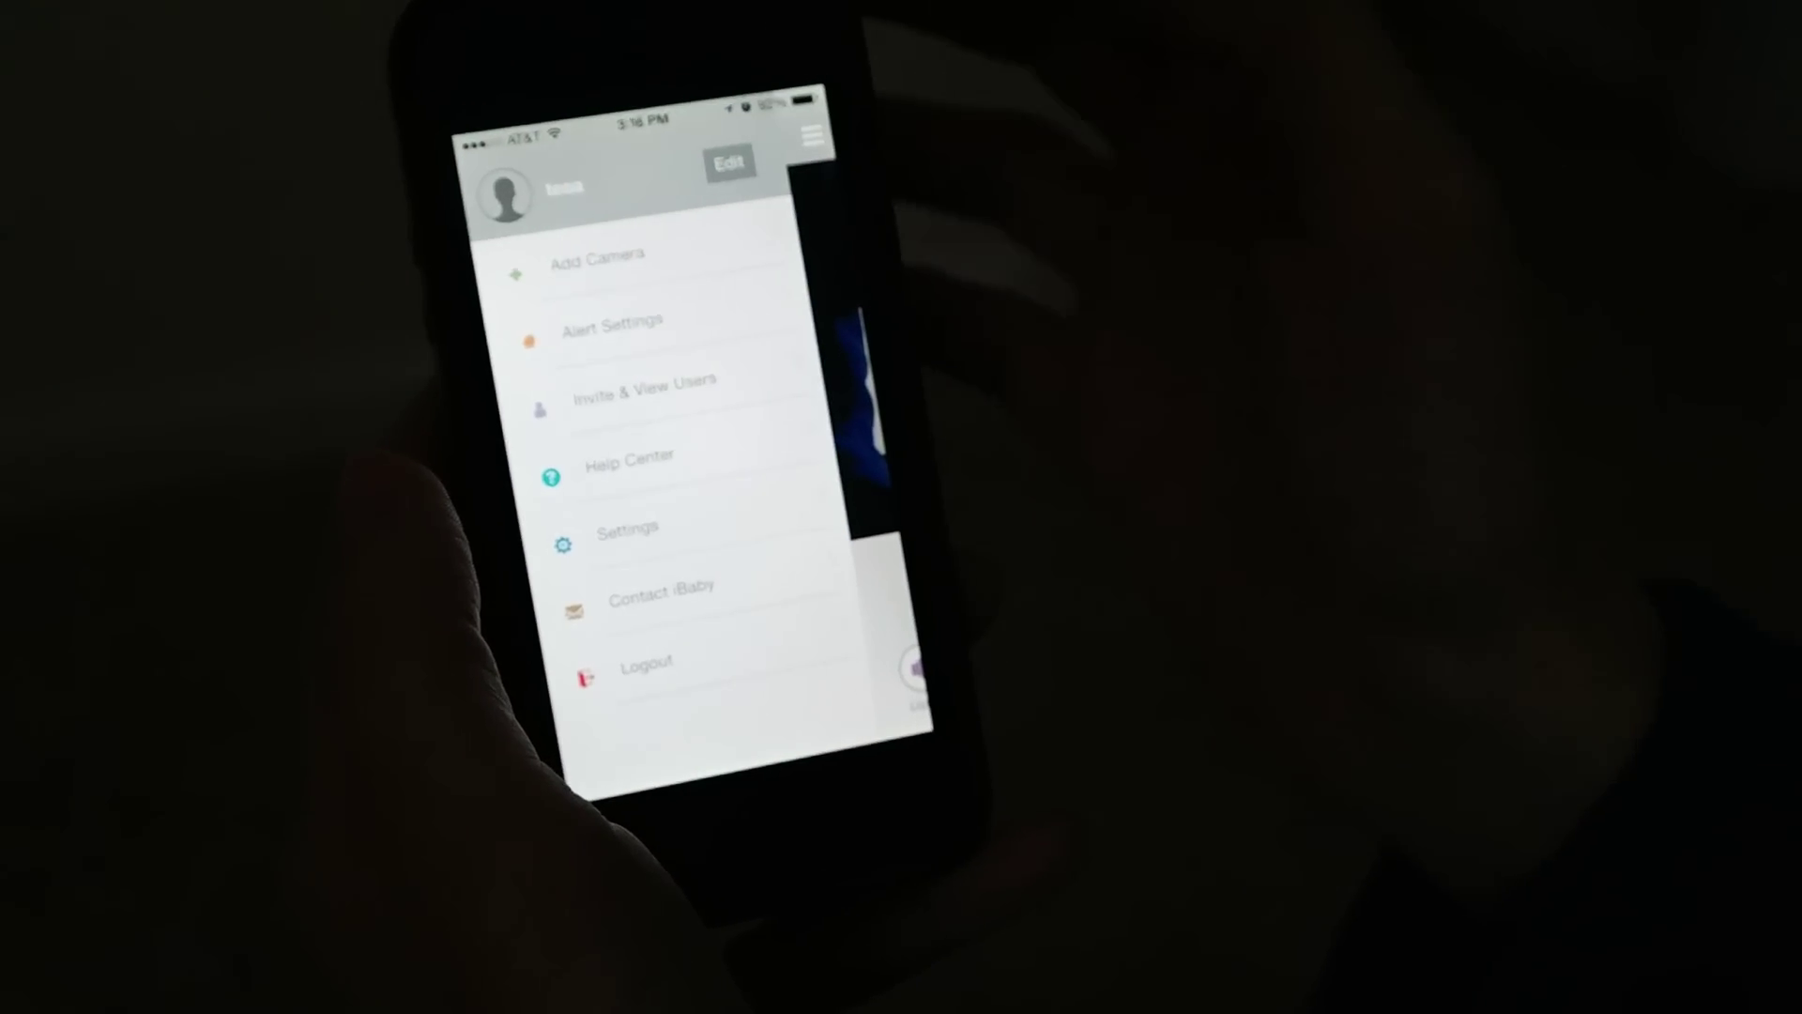